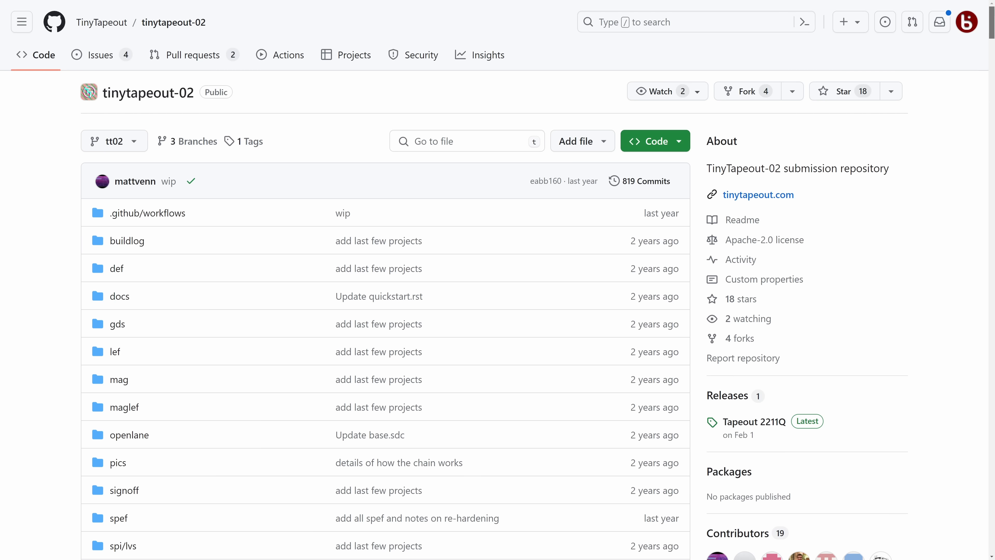
scroll("down", 3)
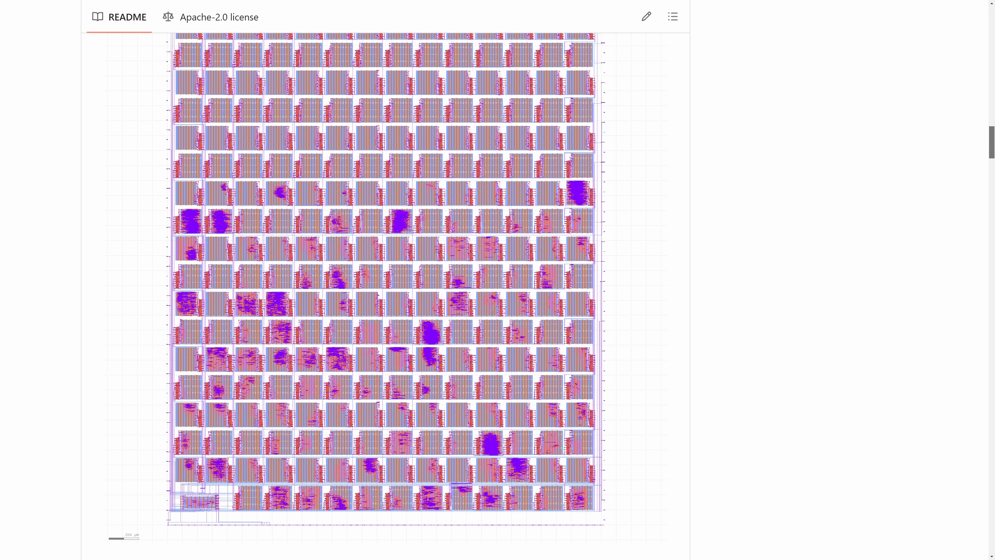
scroll("up", 3)
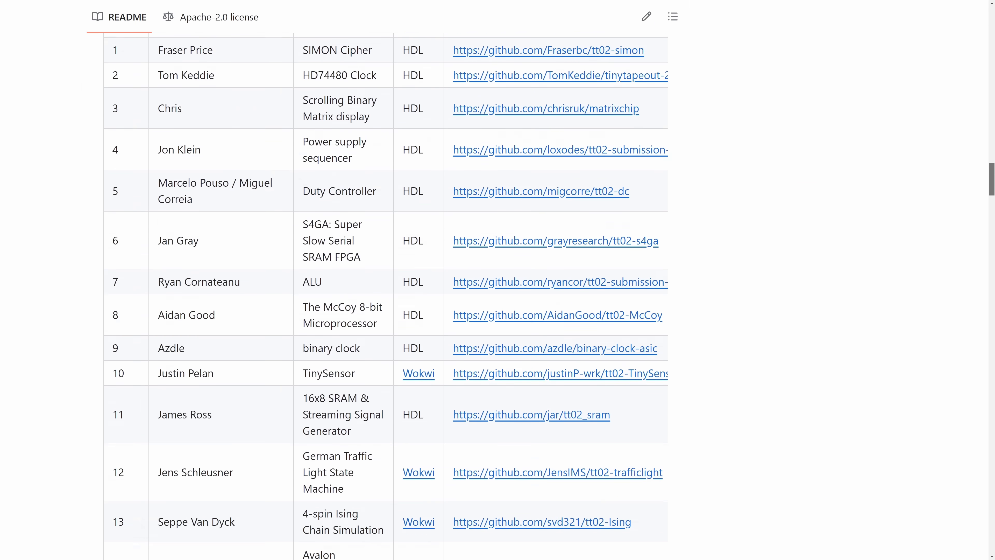
scroll("down", 3)
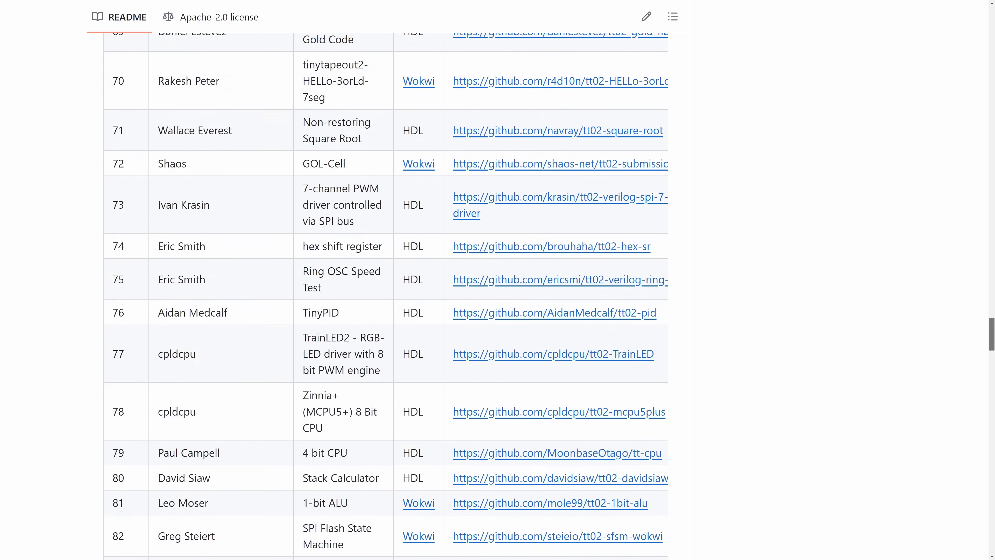